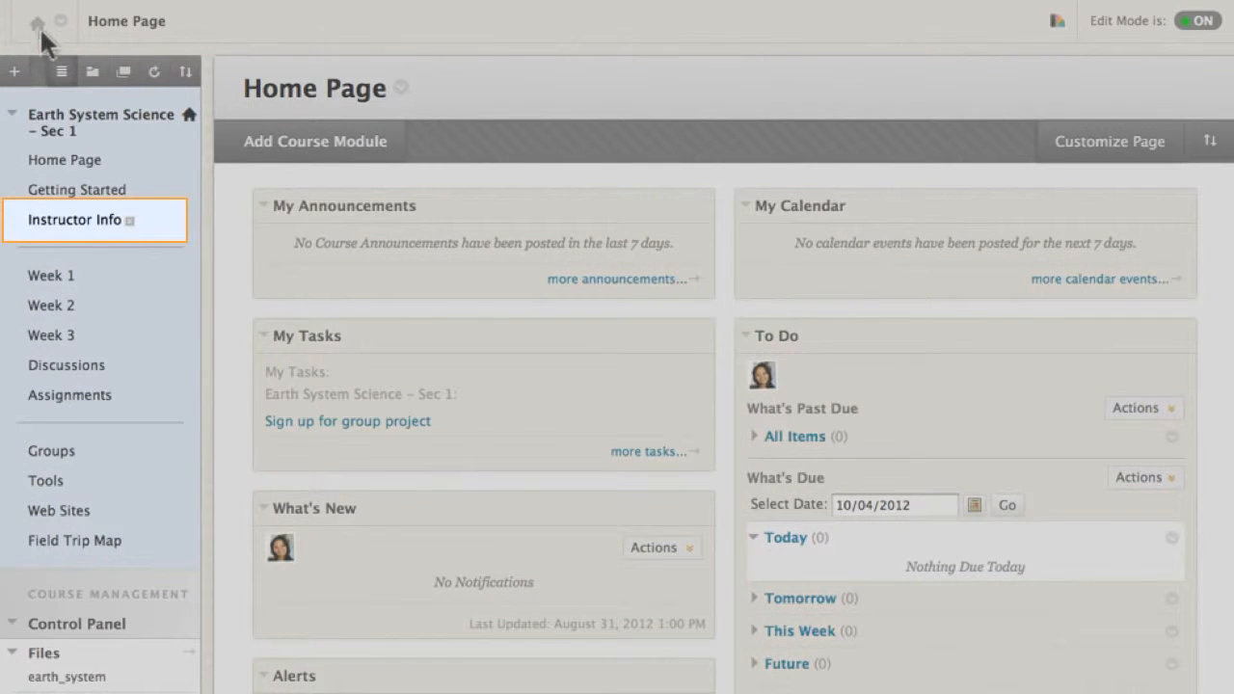
# Open the Instructor Info content area and show the Build Content options.
pyautogui.click(74, 219)
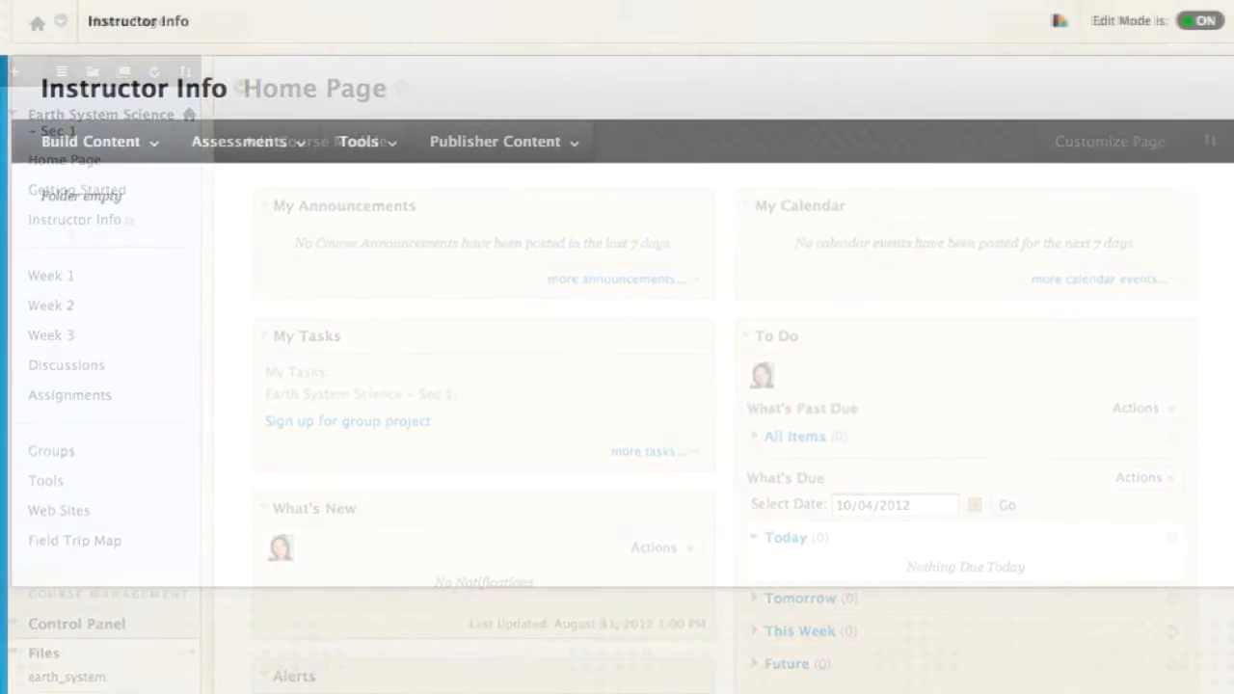
pyautogui.click(75, 219)
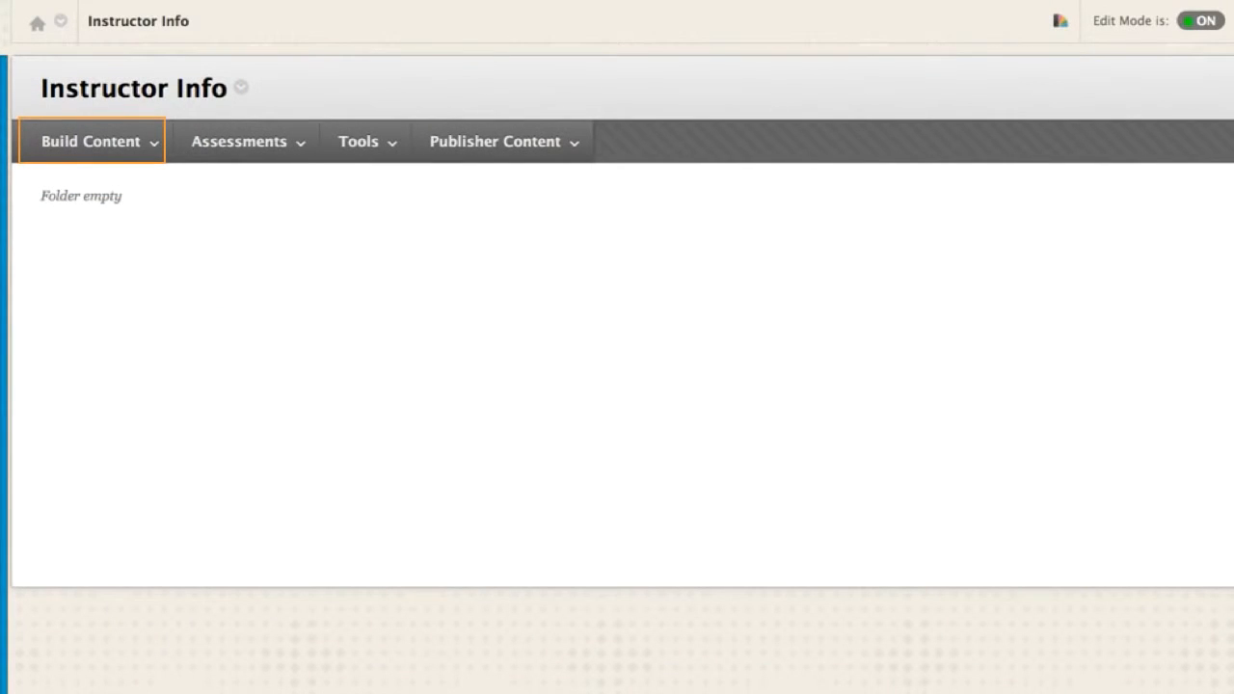
pyautogui.click(91, 140)
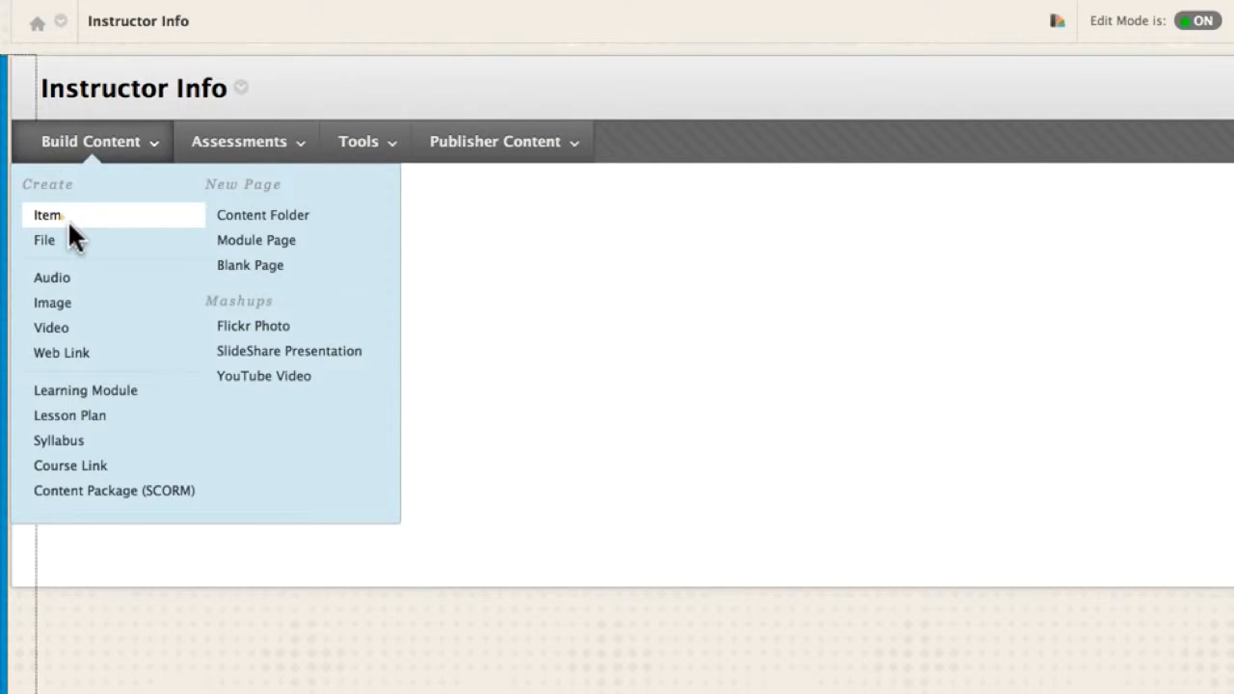
# Start a new Item in Instructor Info named 'Meet Your Instructor'.
pyautogui.click(46, 214)
pyautogui.write('Meet Your Instructor')
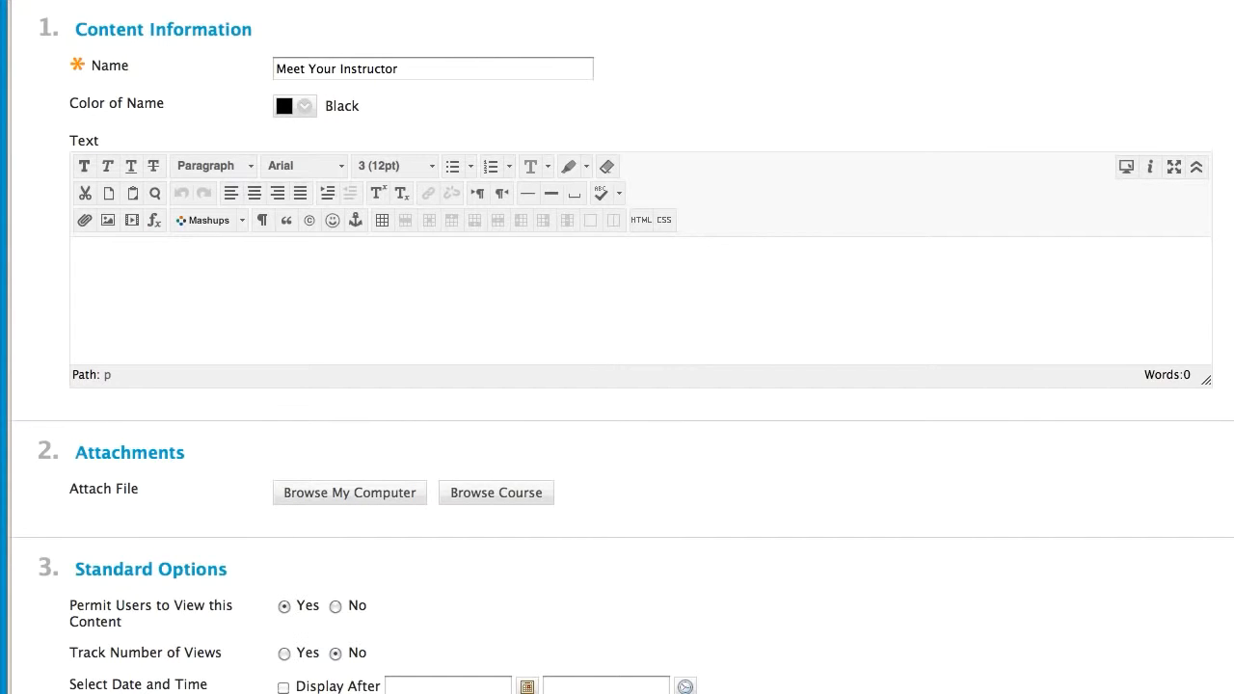
pyautogui.click(636, 299)
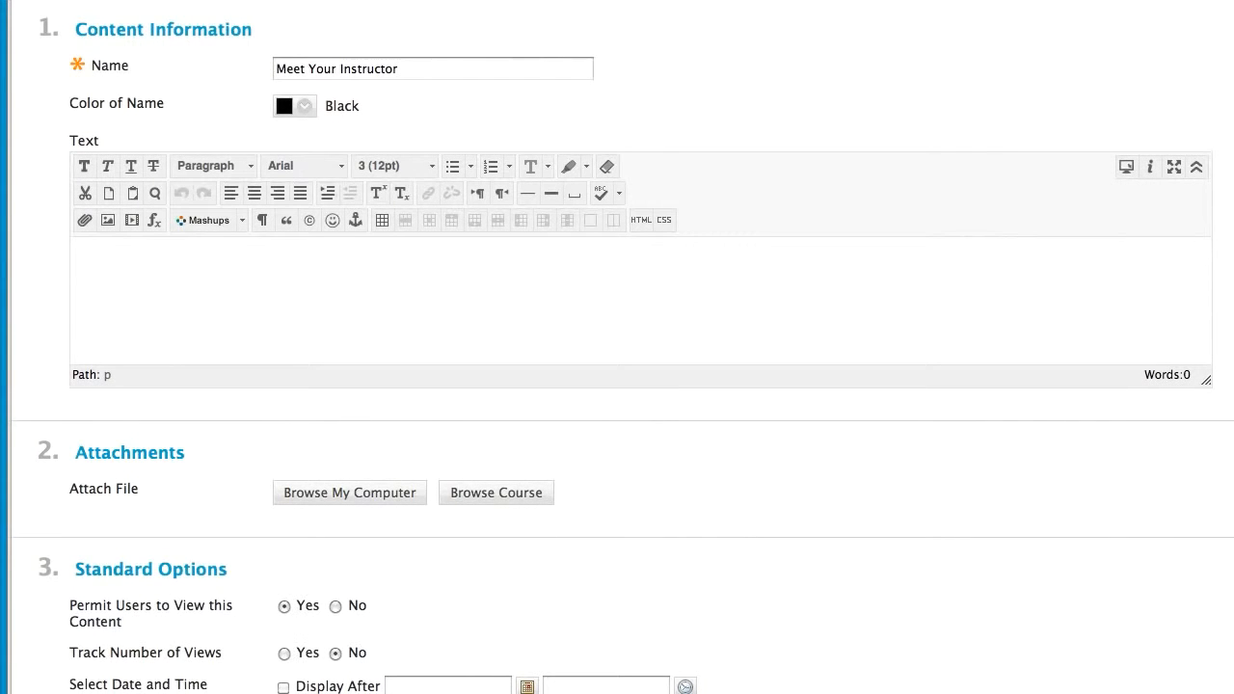
pyautogui.moveTo(12, 19)
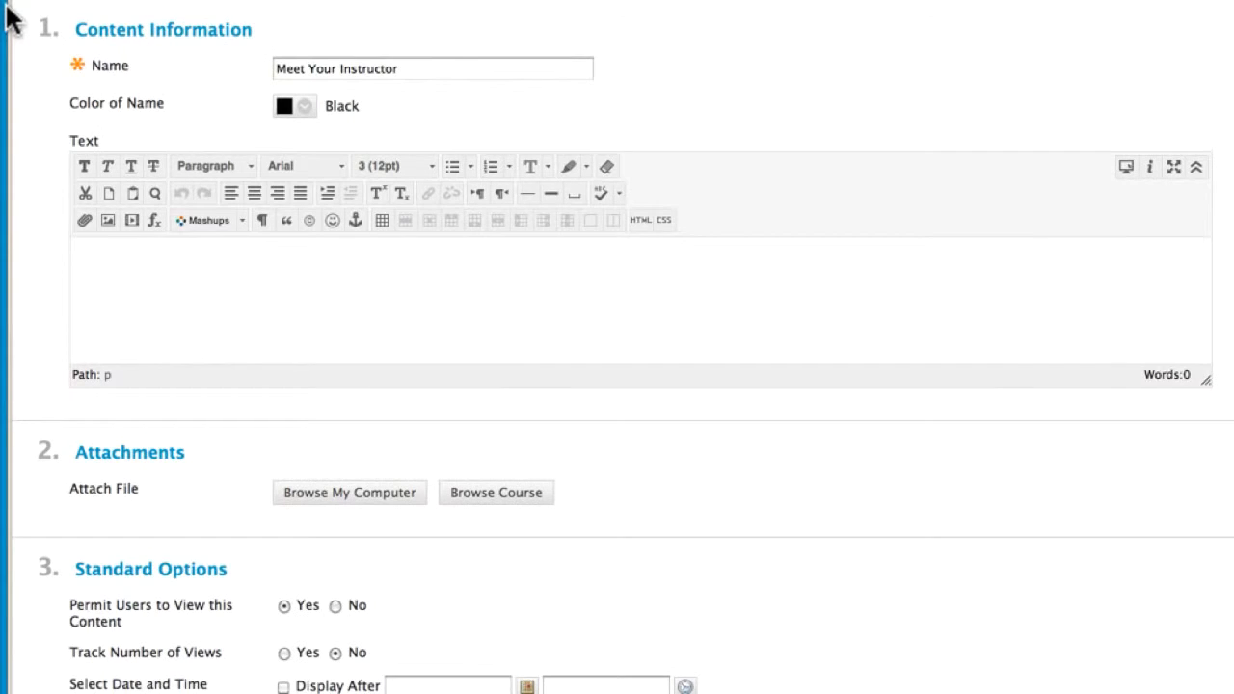
pyautogui.moveTo(83, 220)
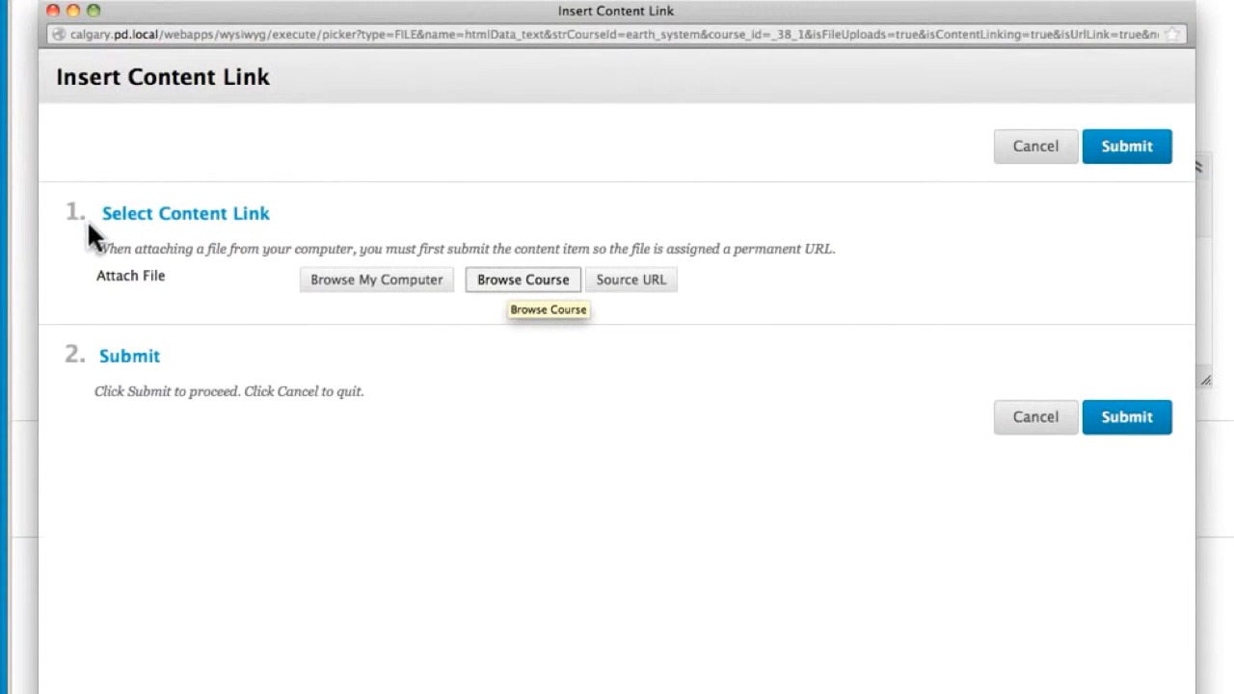
pyautogui.moveTo(496, 274)
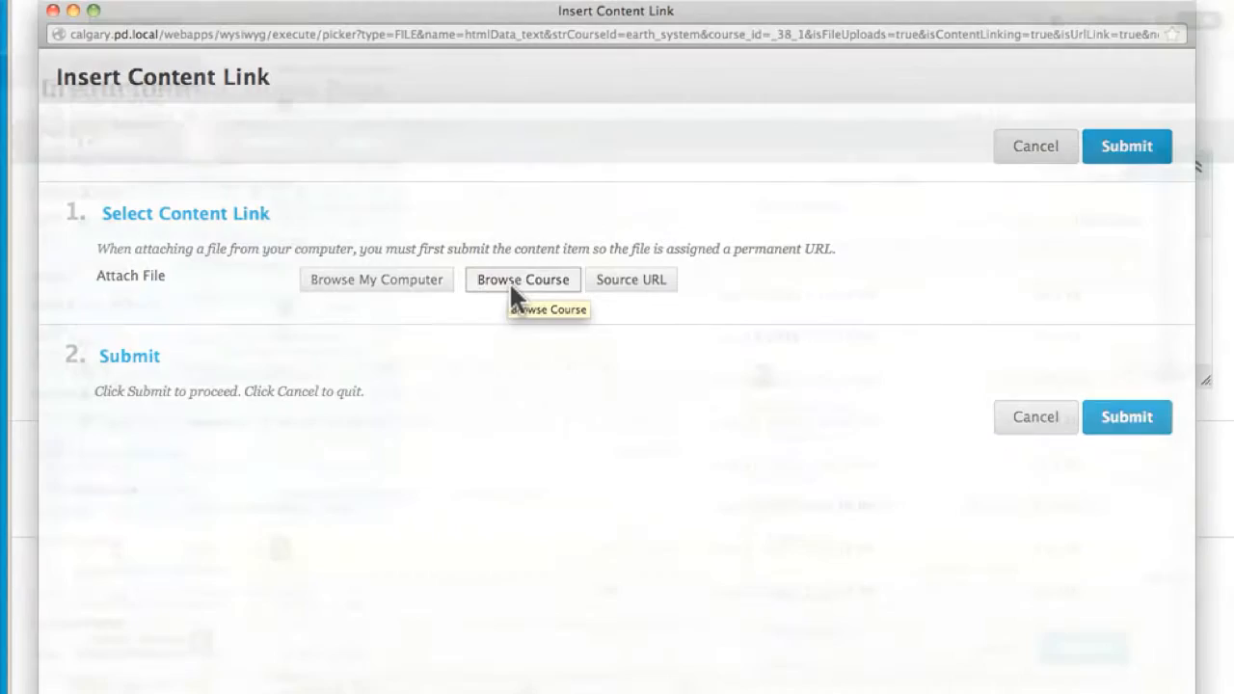
# Insert a link to the course file about_me.docx into the item's text.
pyautogui.click(522, 279)
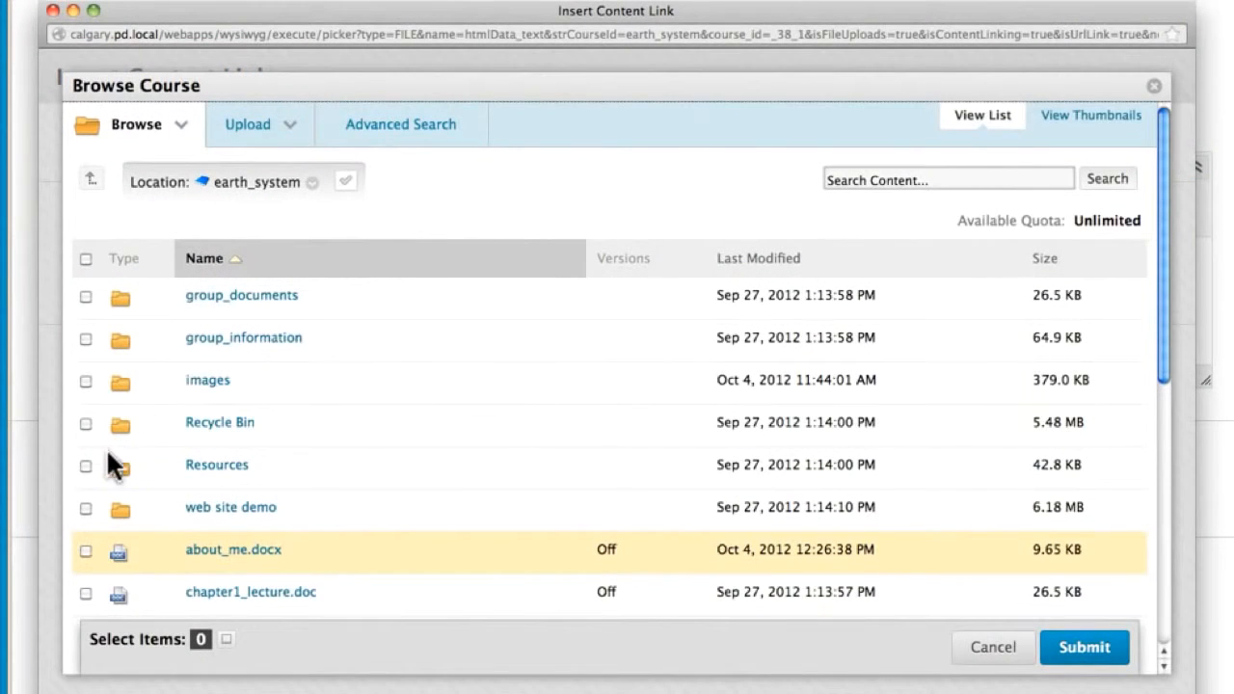
pyautogui.click(86, 550)
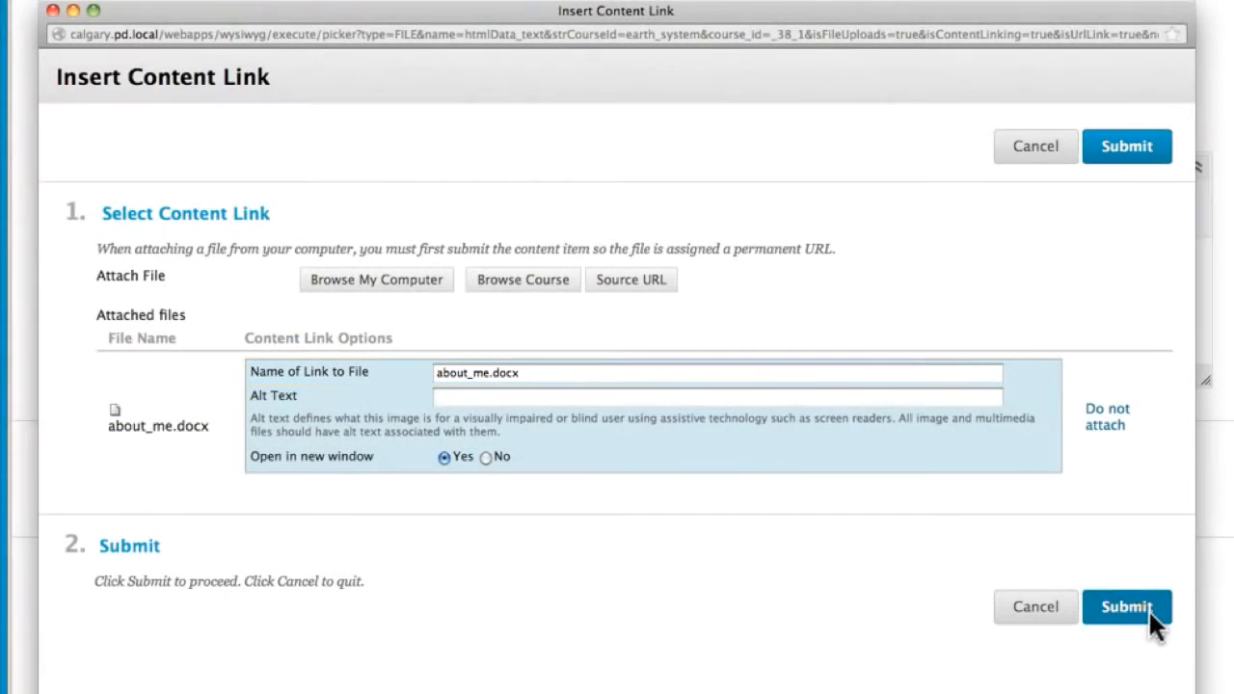
pyautogui.click(1126, 607)
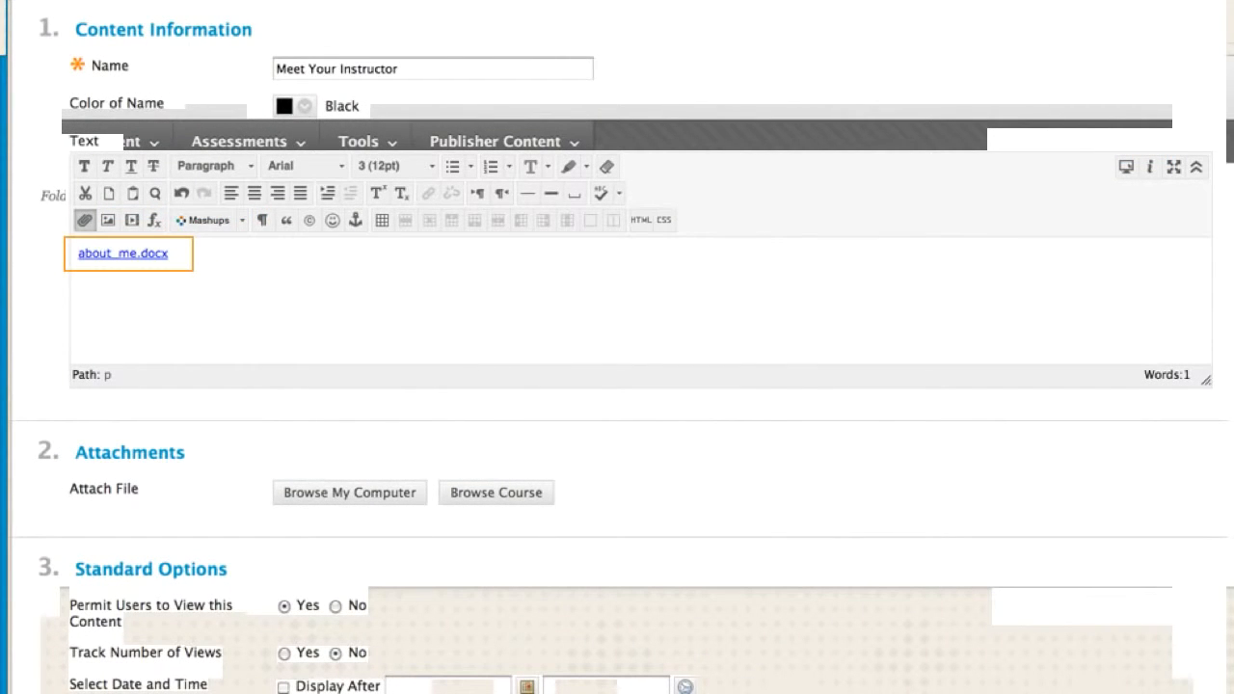
# Add the 'Nice to have you in class' intro paragraph above the document link.
pyautogui.write('Nice to have you in class. This is my sixth year teaching this course, and each year try to add more resources and make the course more robust. You will benefit from my years of experience! Read a little more about me, if you would like:')
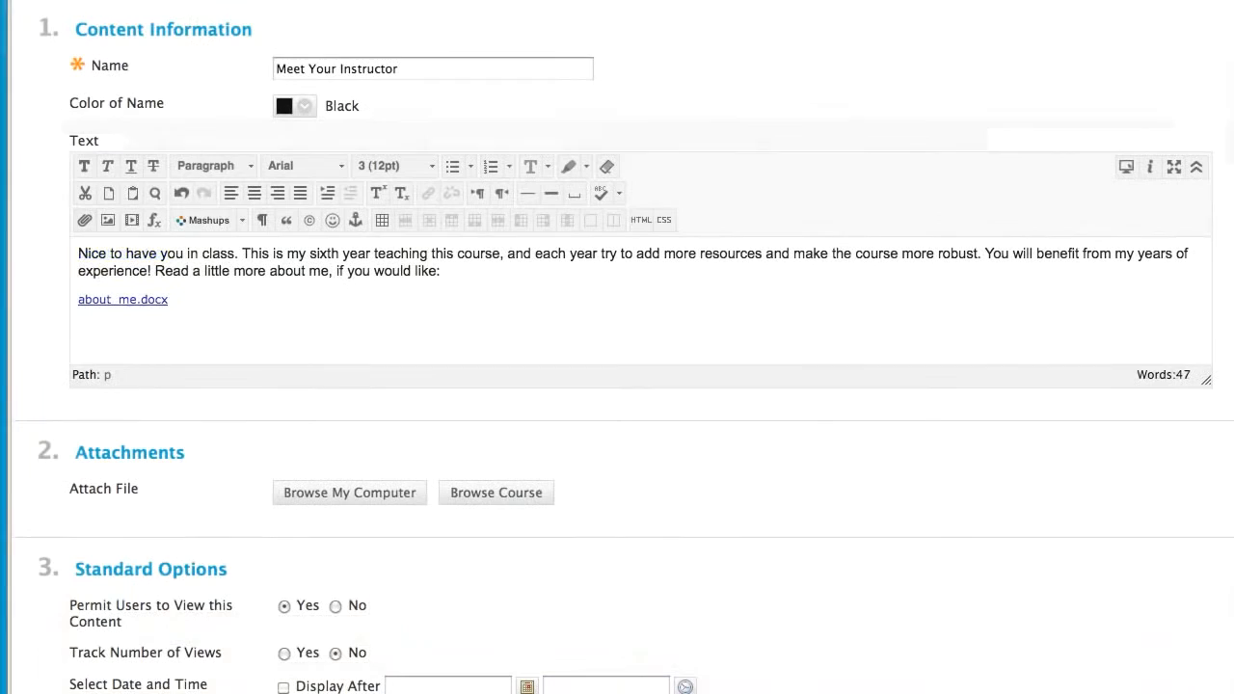
pyautogui.click(79, 325)
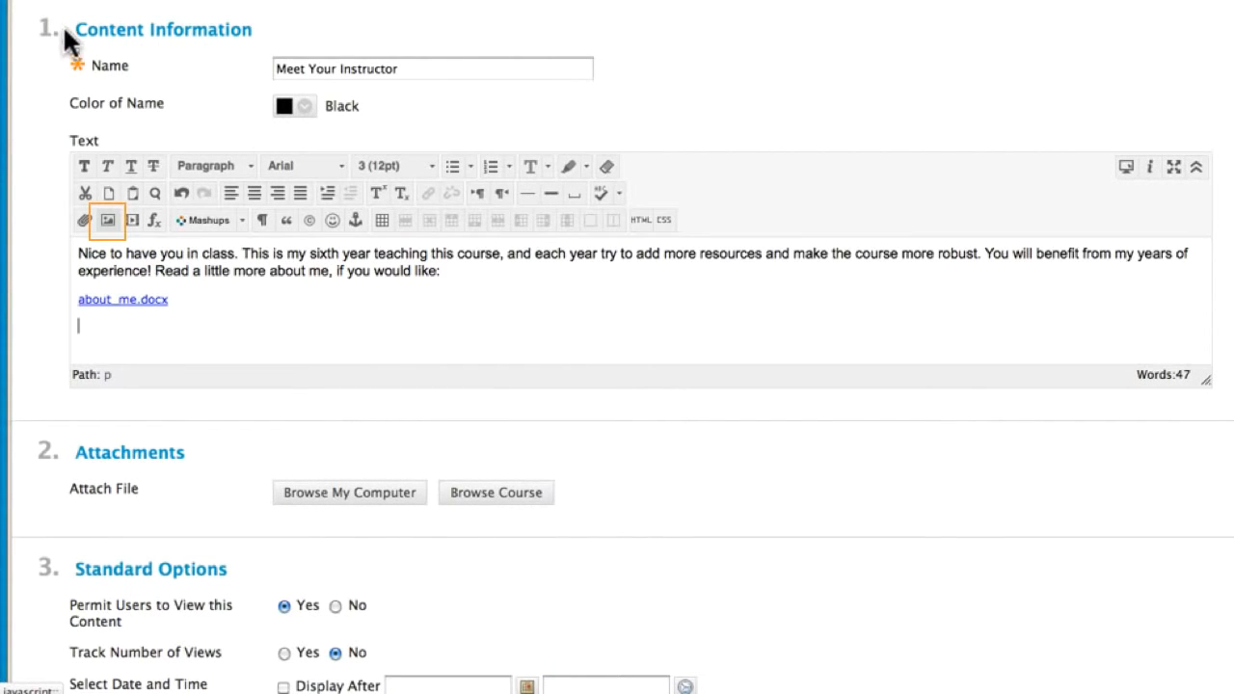
pyautogui.click(108, 221)
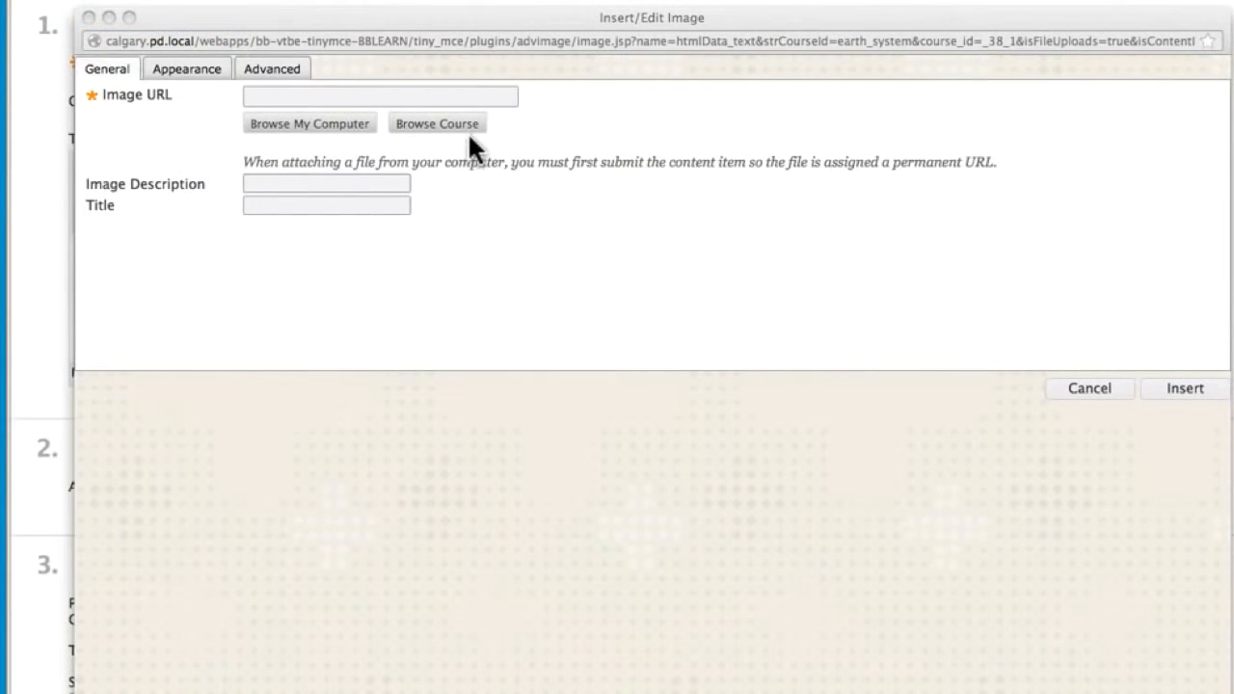
# Insert the course image headshot.png into the item text below the link.
pyautogui.click(437, 124)
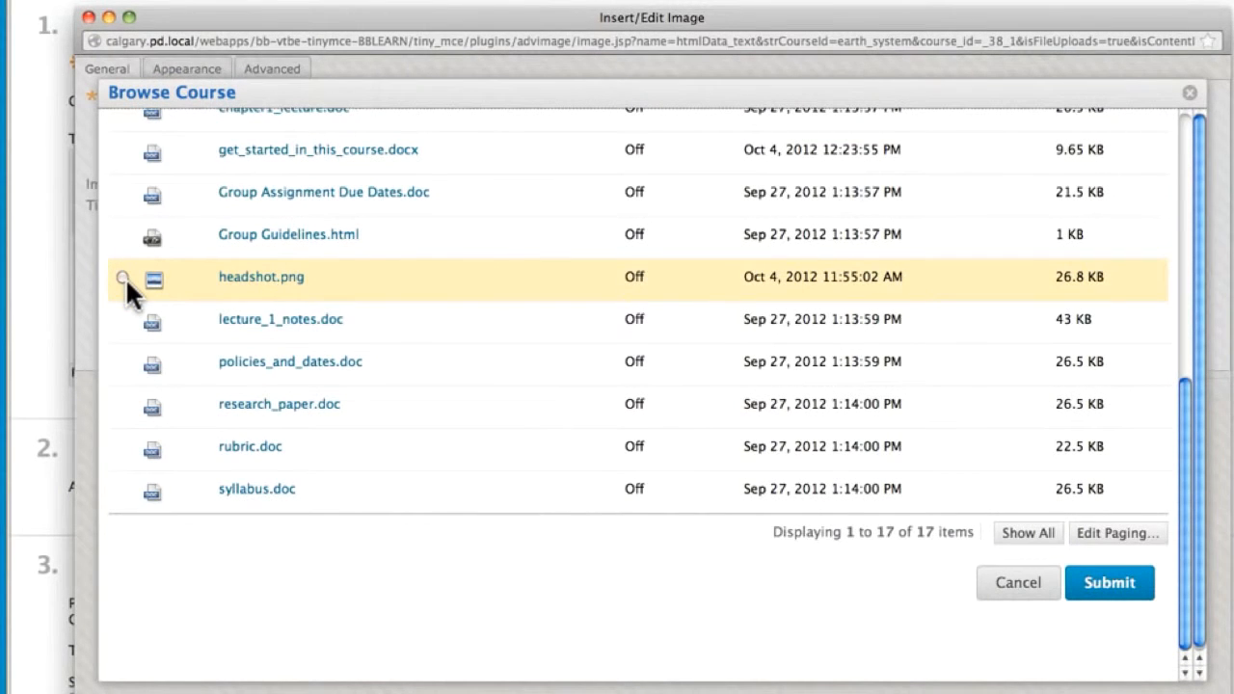
pyautogui.click(122, 277)
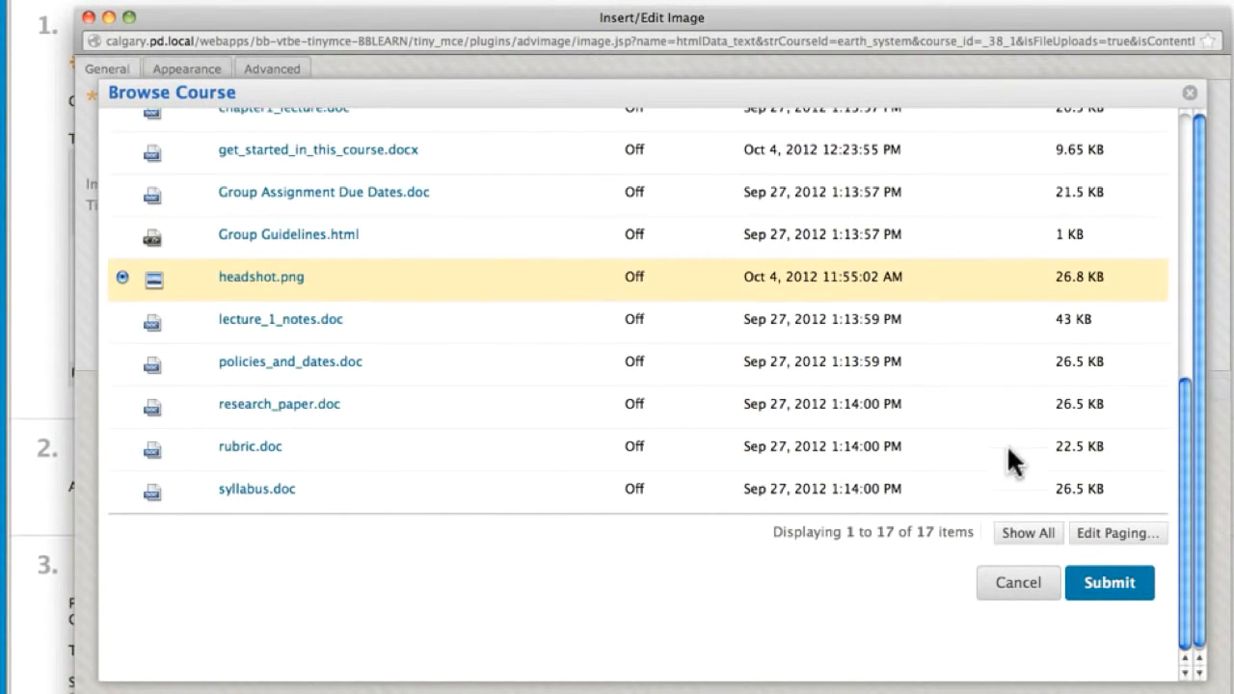
pyautogui.click(1108, 583)
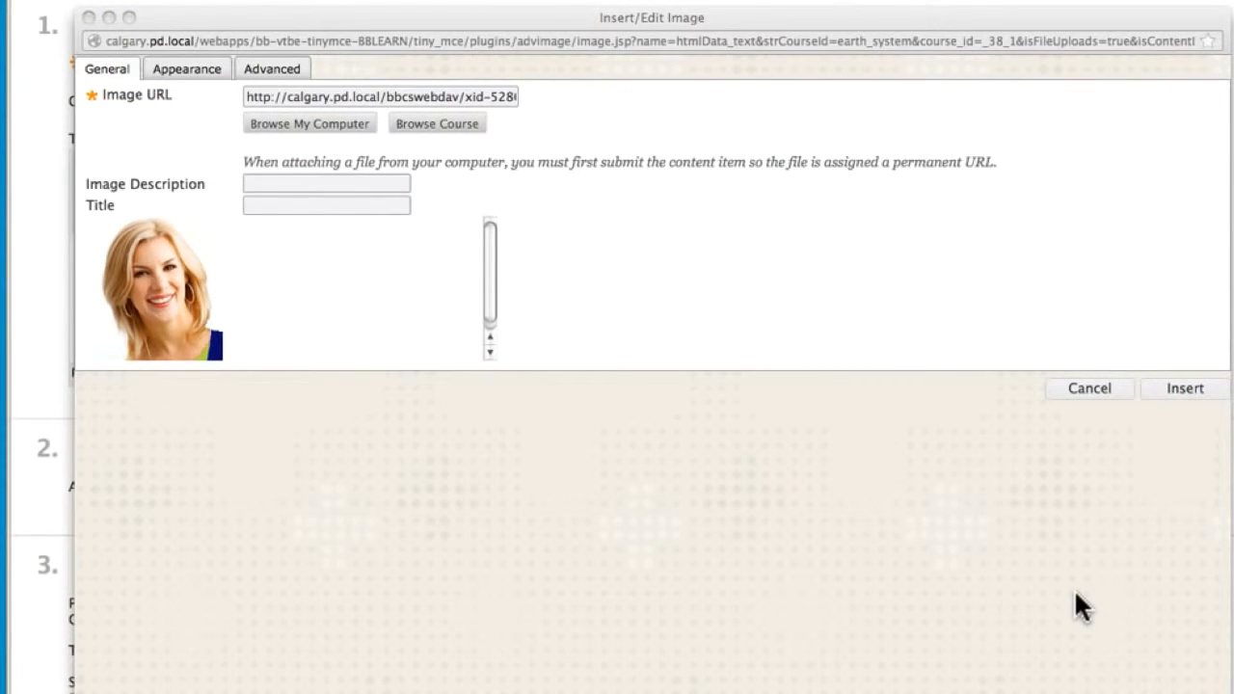
pyautogui.moveTo(323, 315)
pyautogui.write('image of your instructor')
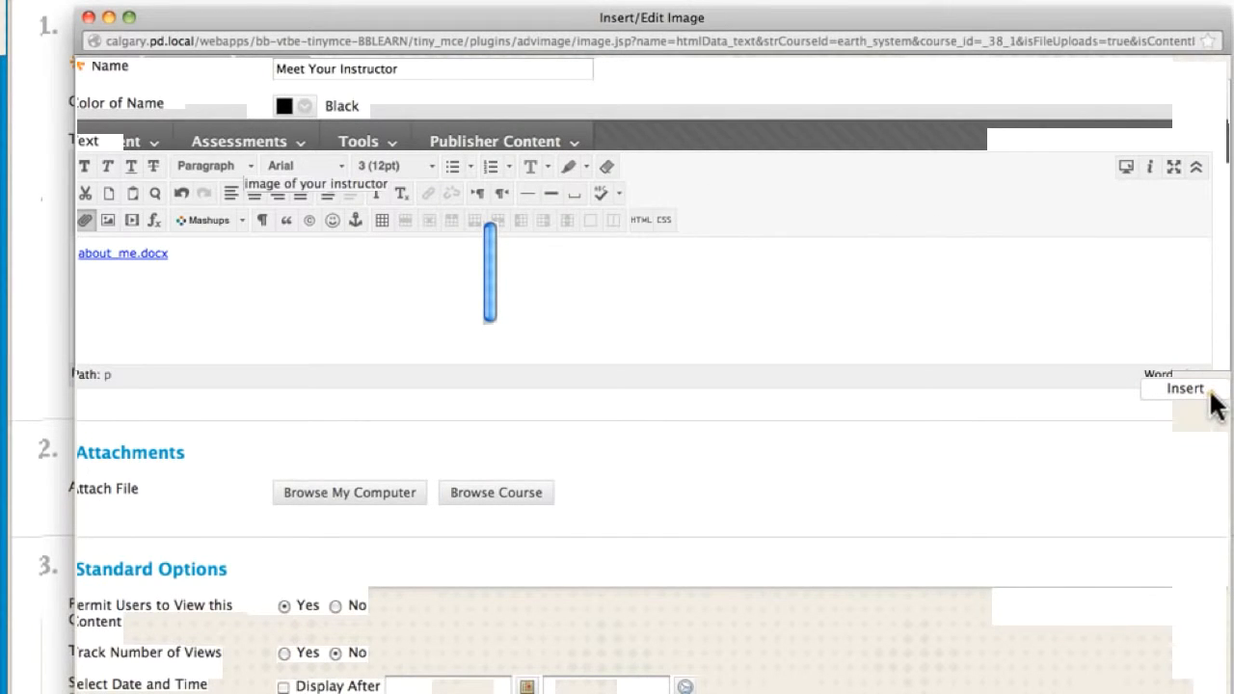
pyautogui.click(1184, 387)
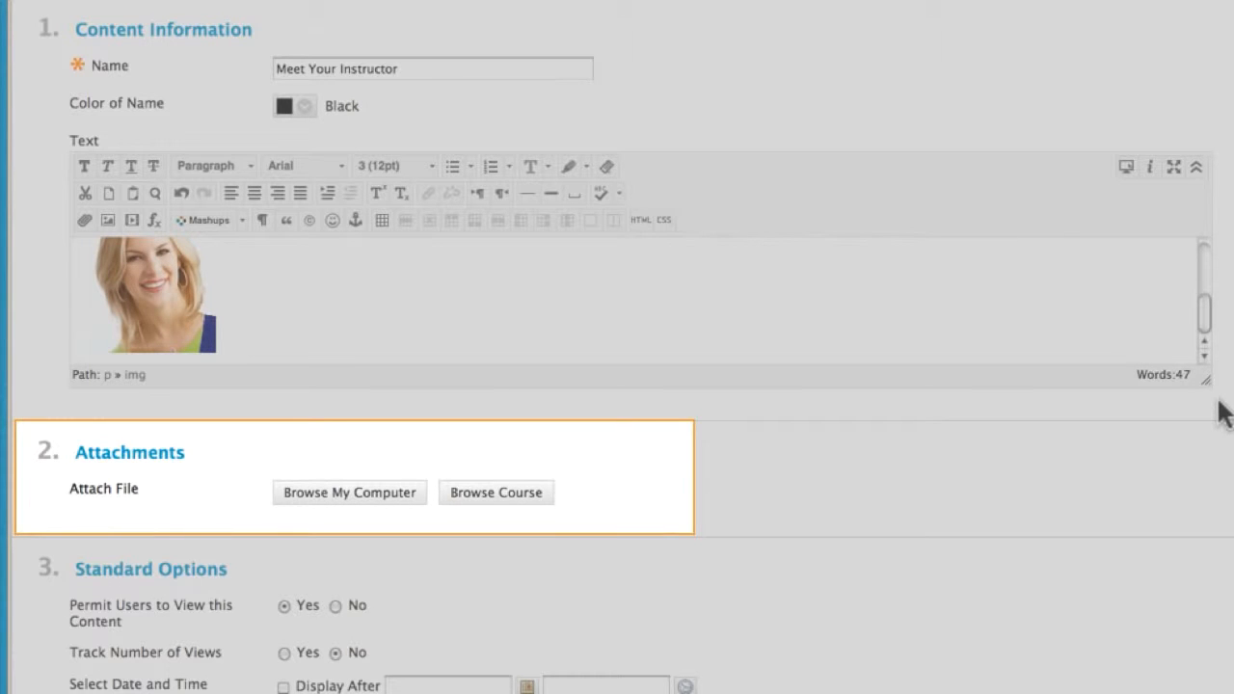
pyautogui.moveTo(518, 509)
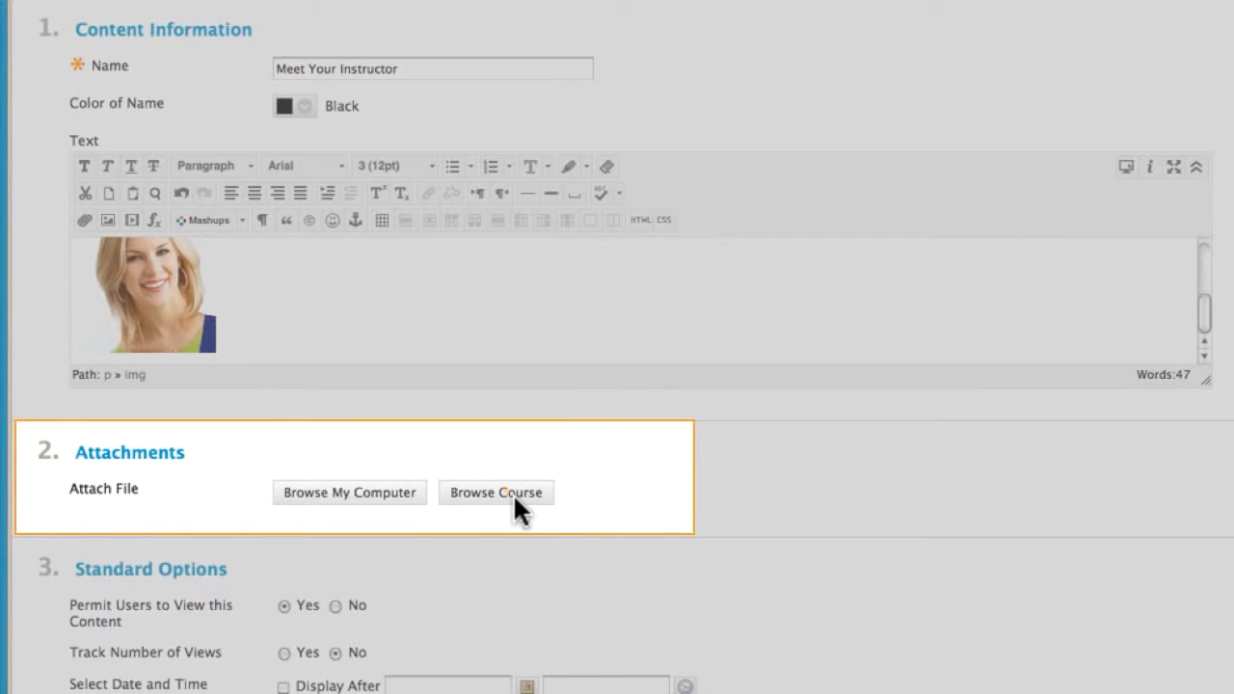
# Attach get_started_in_this_course.docx and headshot.png from the course files.
pyautogui.click(495, 492)
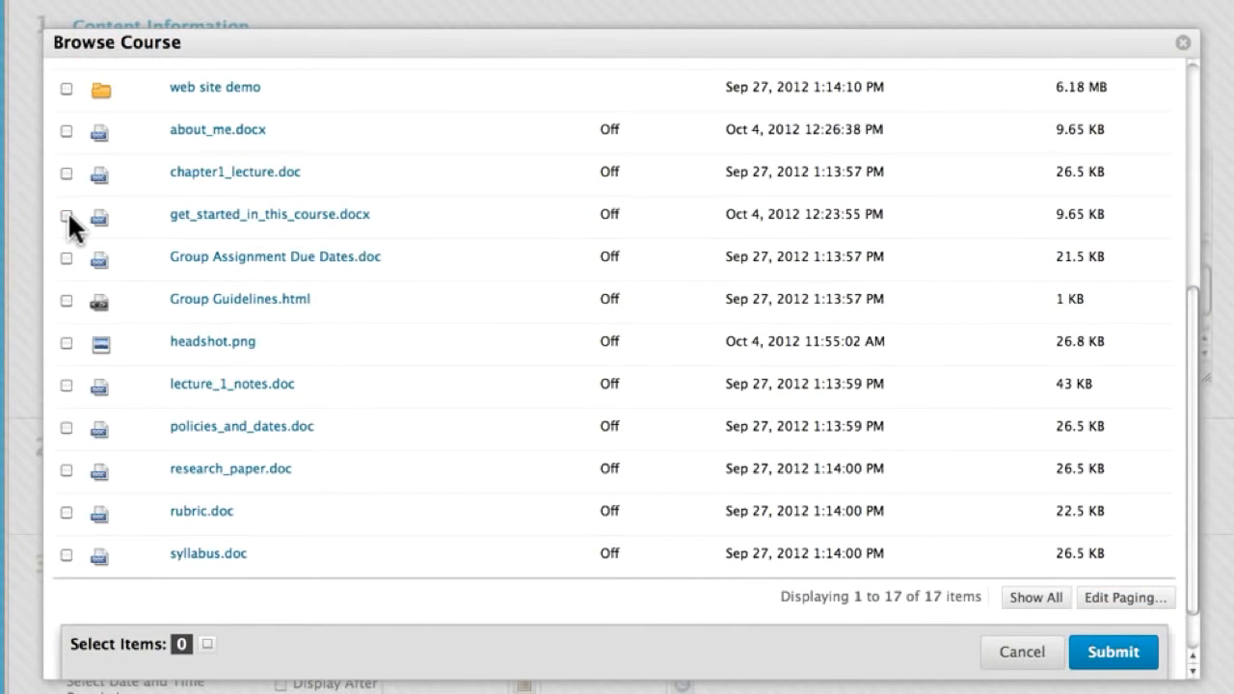
pyautogui.click(67, 214)
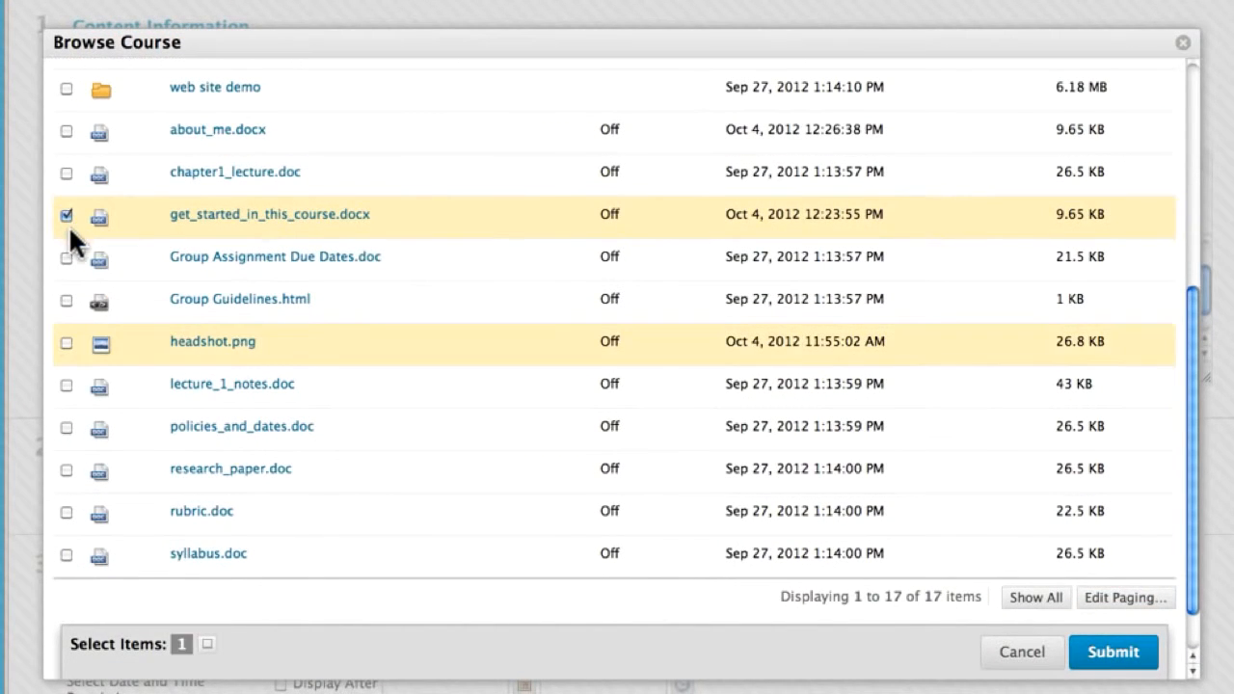
pyautogui.click(65, 342)
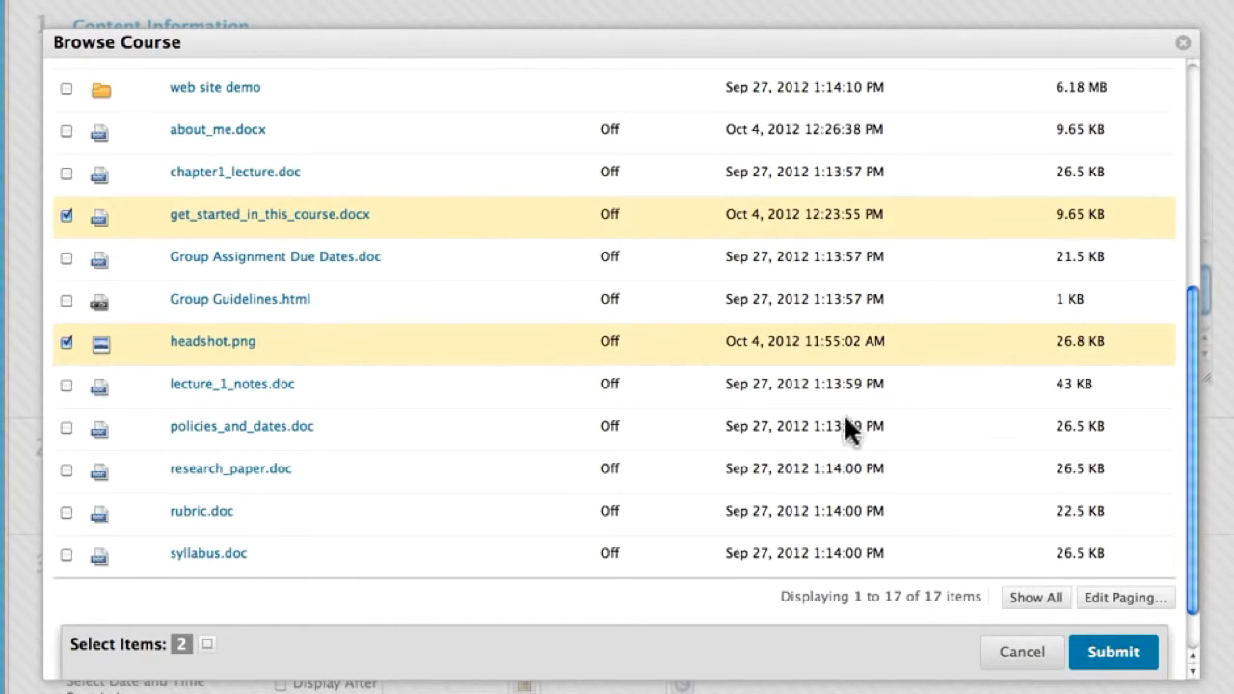
pyautogui.click(1112, 651)
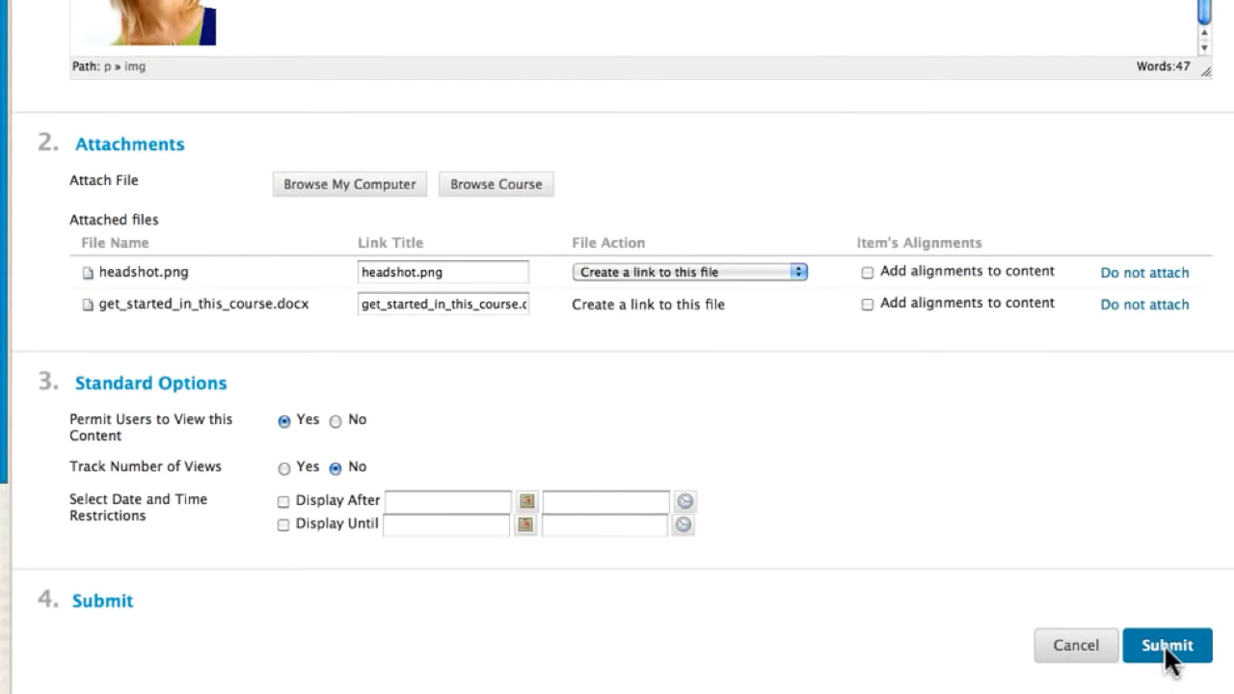
# Save the Meet Your Instructor item and turn Edit Mode off to view it.
pyautogui.click(1166, 644)
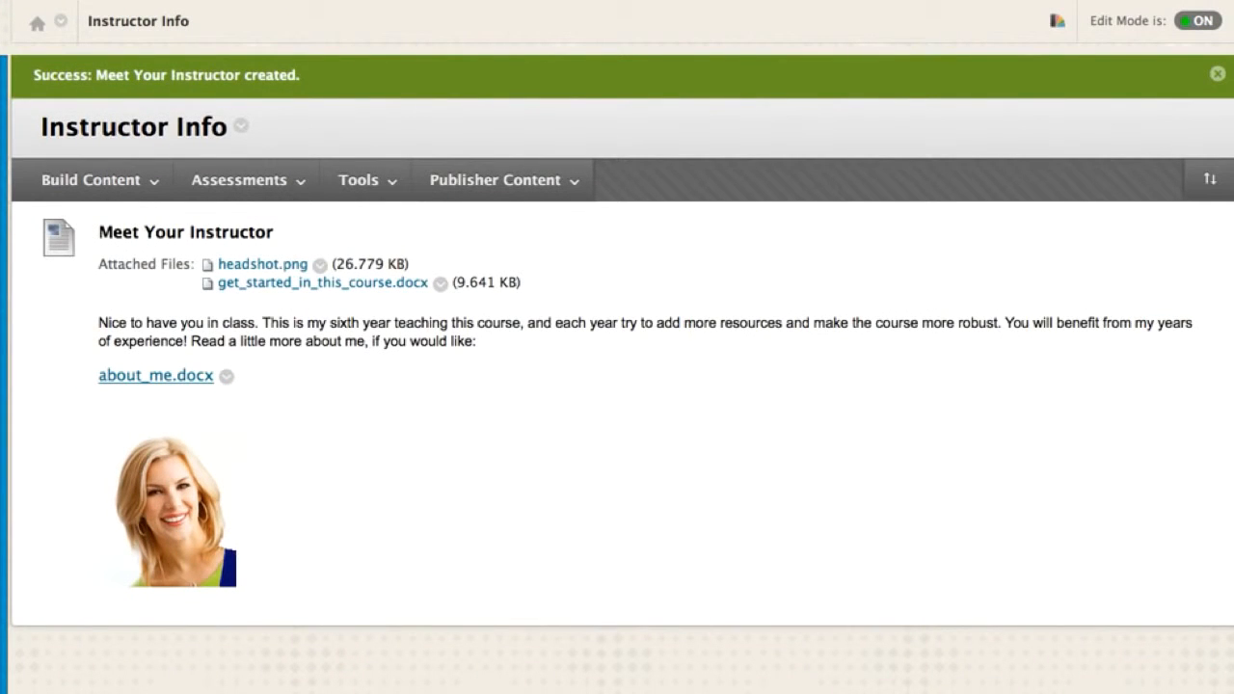
pyautogui.moveTo(1176, 655)
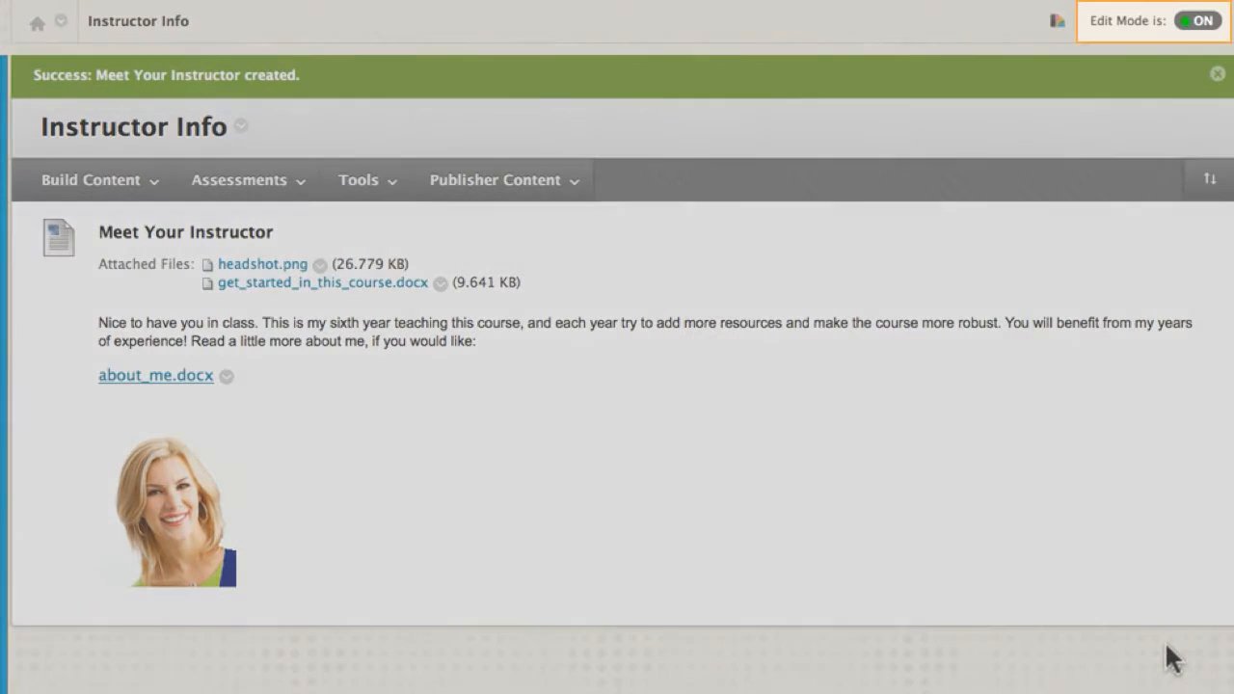
pyautogui.moveTo(1208, 24)
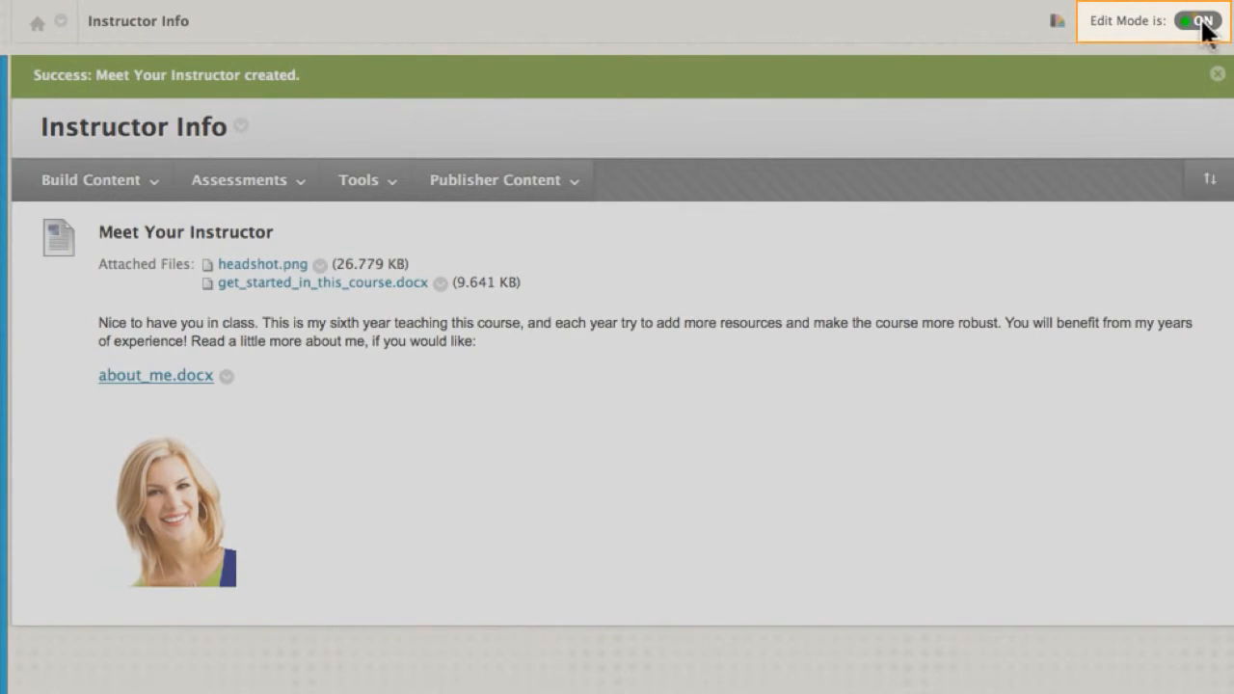
pyautogui.click(1196, 21)
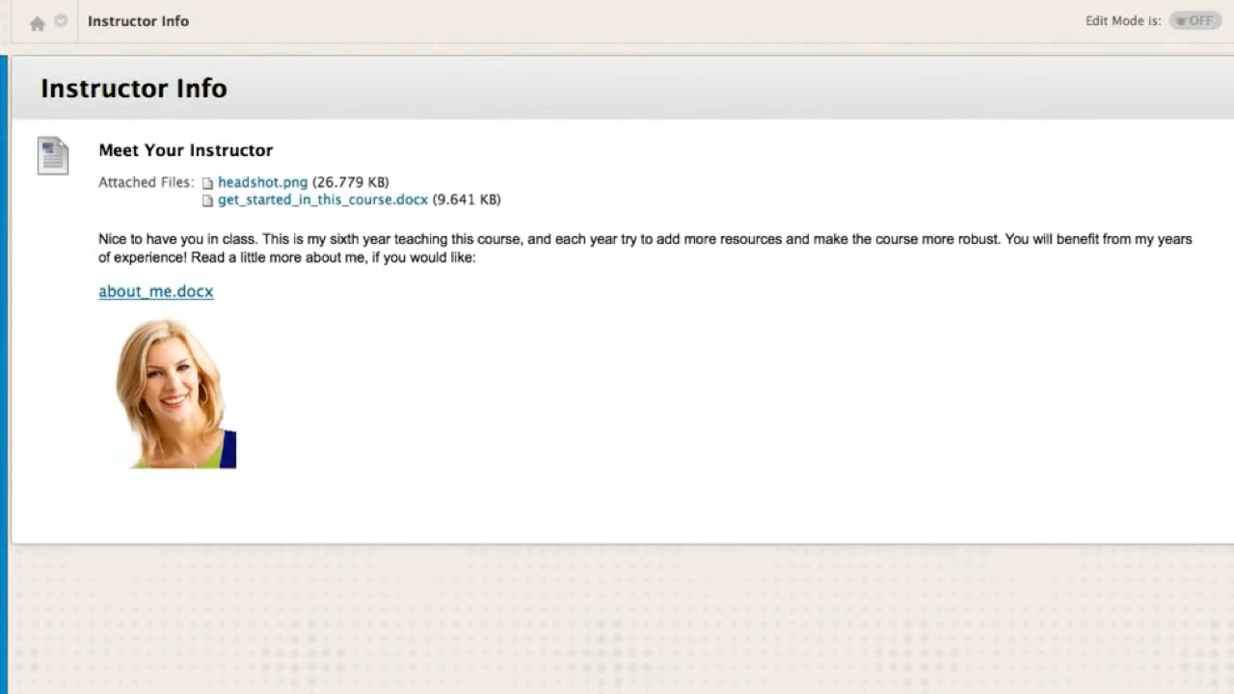